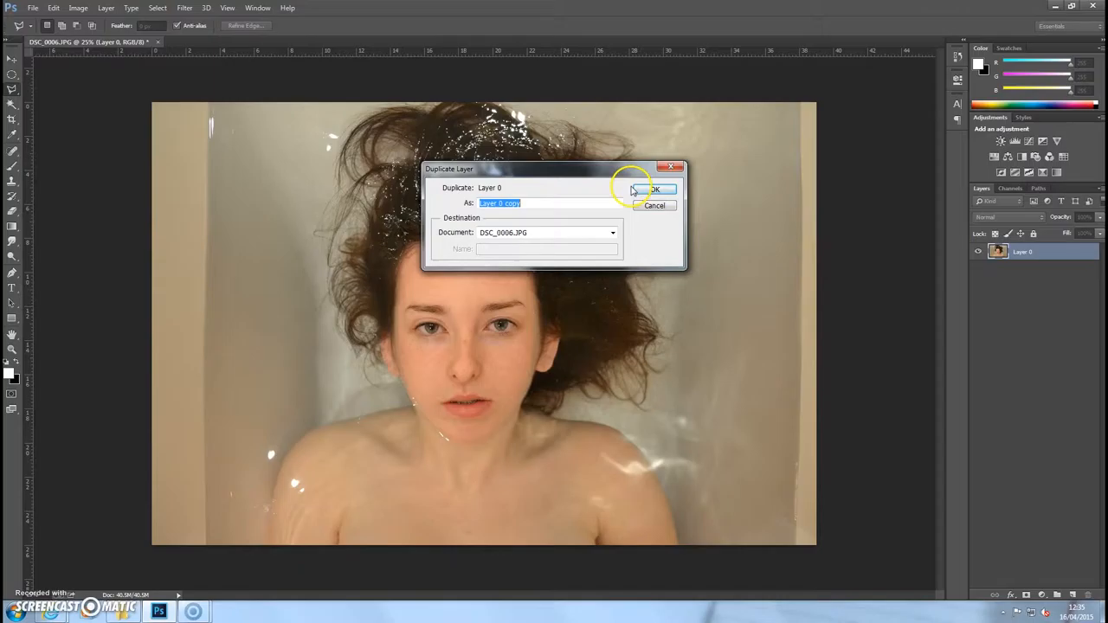
Confirm the Duplicate Layer dialog to create Layer 0 copy above Layer 0
{"action": "left_click", "coordinate": [655, 189]}
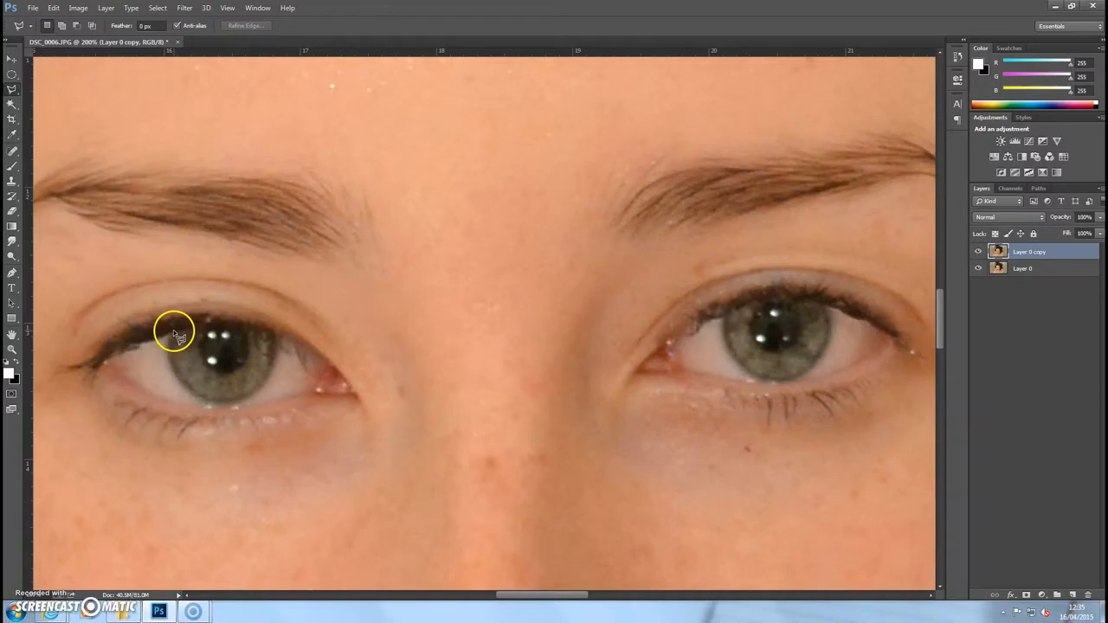
Lasso-select the eyes and add a hide-all layer mask to Layer 0 copy
{"action": "left_click_drag", "start_coordinate": [173, 333], "coordinate": [279, 358]}
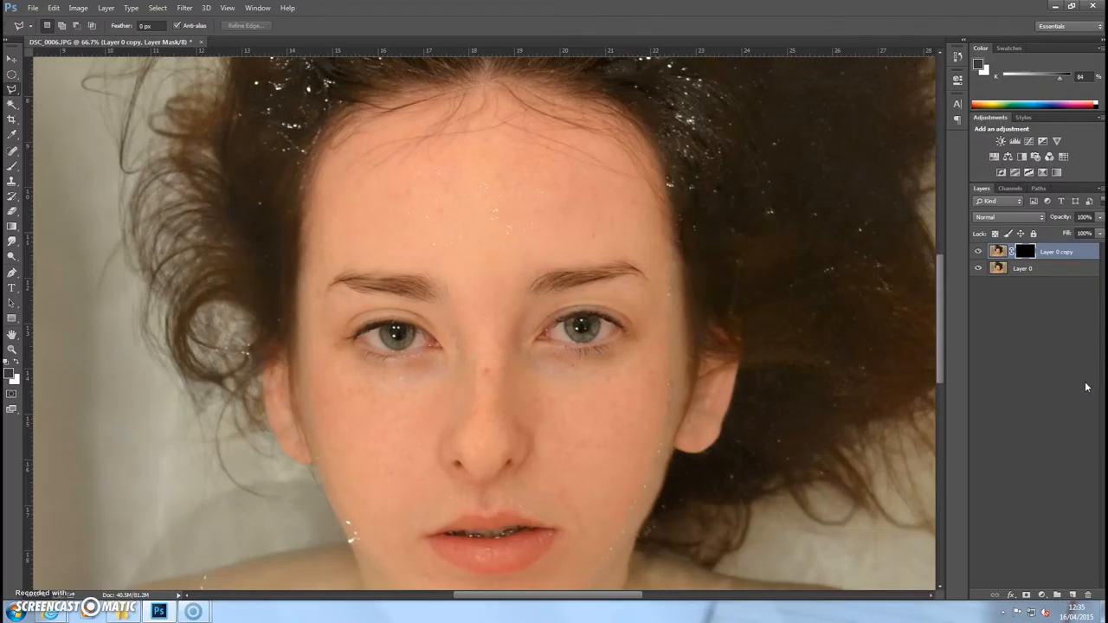
{"action": "left_click", "coordinate": [78, 8]}
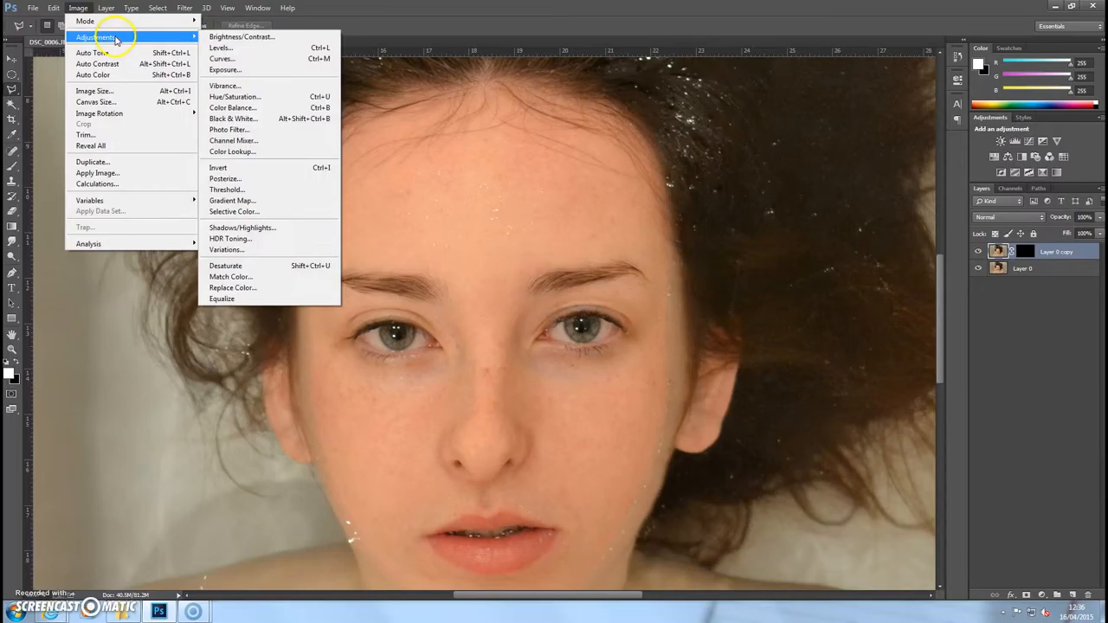
Shift the masked eyes to vivid blue with a Hue/Saturation adjustment
{"action": "left_click", "coordinate": [241, 37]}
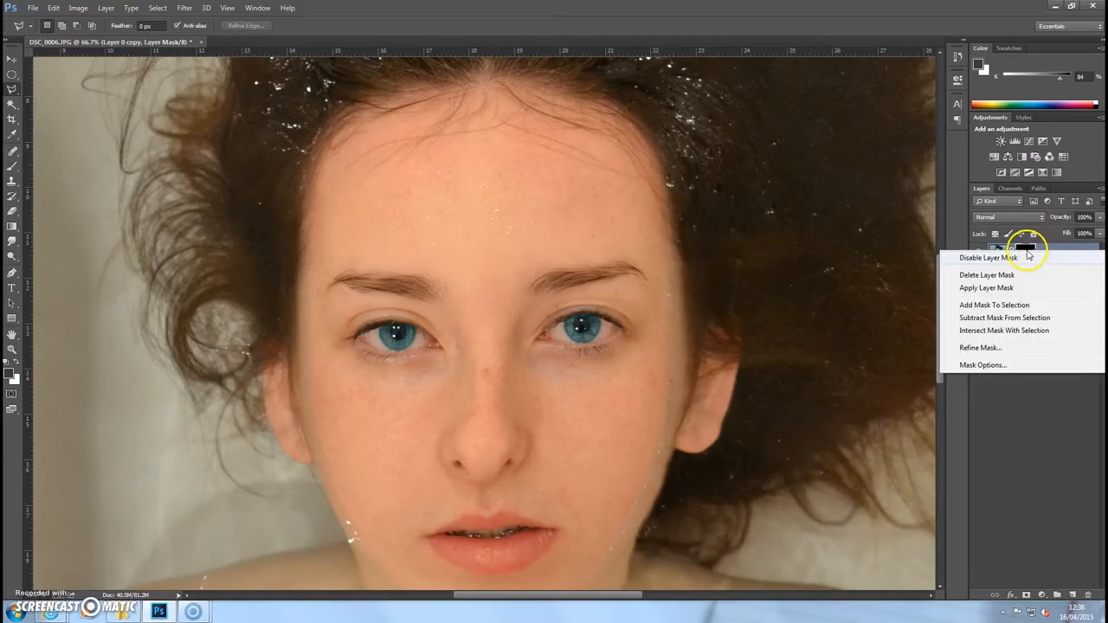
Refine the eye mask with smoothing and a 2.6 px feather
{"action": "left_click", "coordinate": [980, 347]}
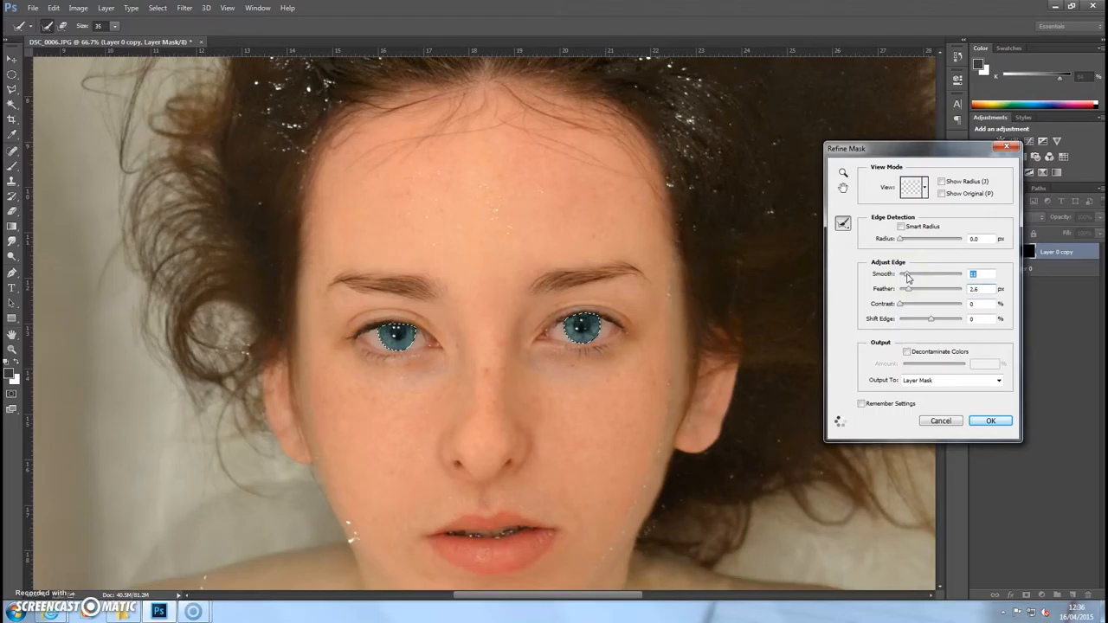
{"action": "left_click", "coordinate": [991, 420]}
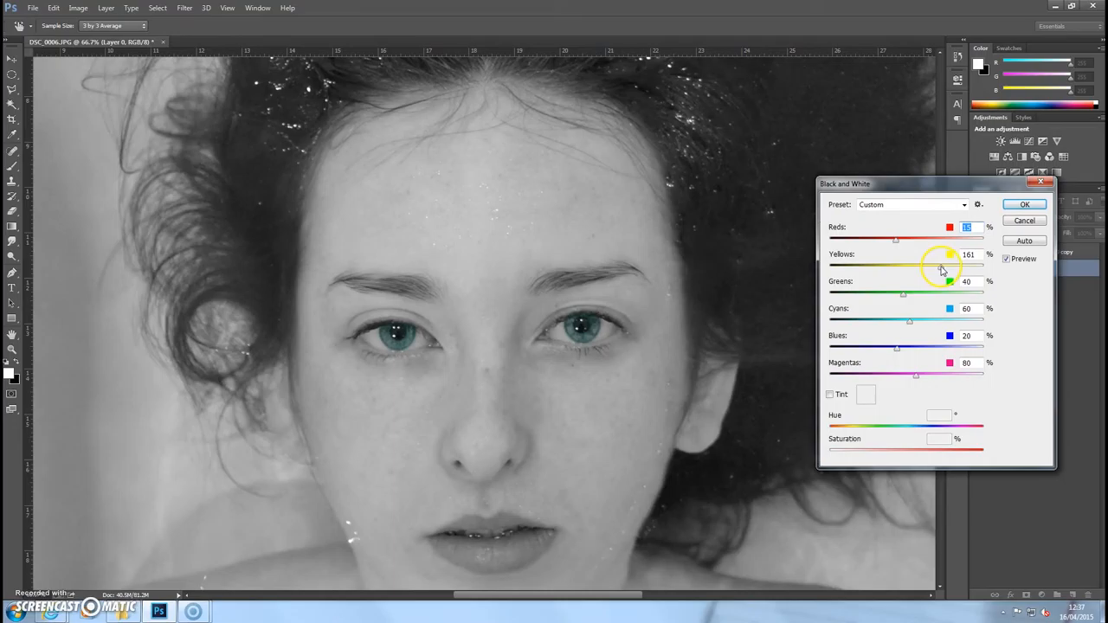
Convert Layer 0 to Black & White, tuning the yellow slider, keeping the eyes blue
{"action": "left_click", "coordinate": [1025, 204]}
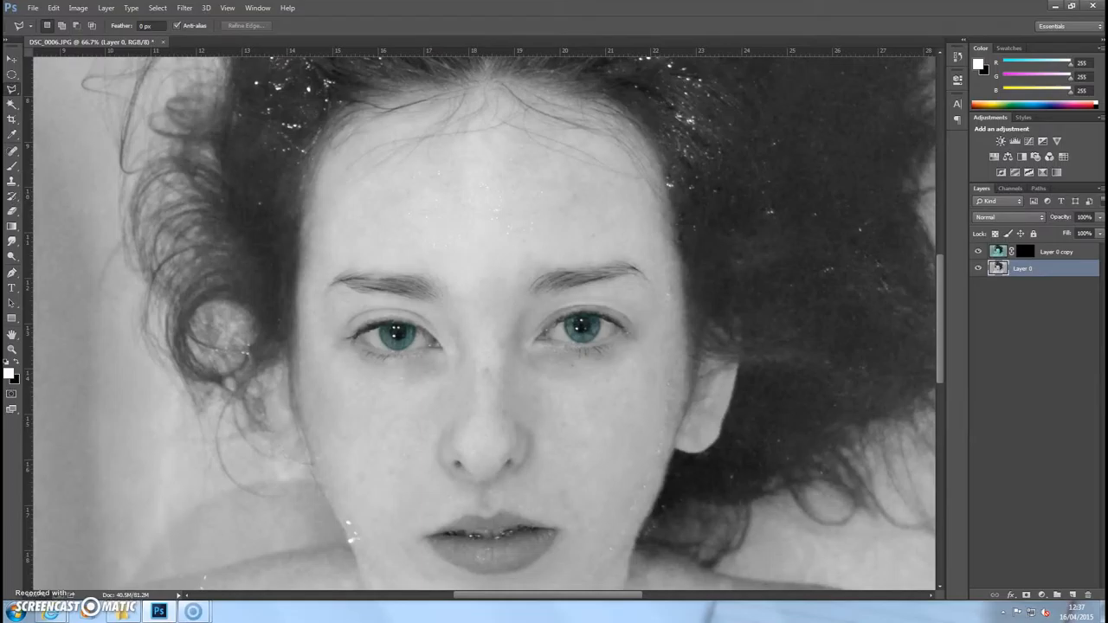